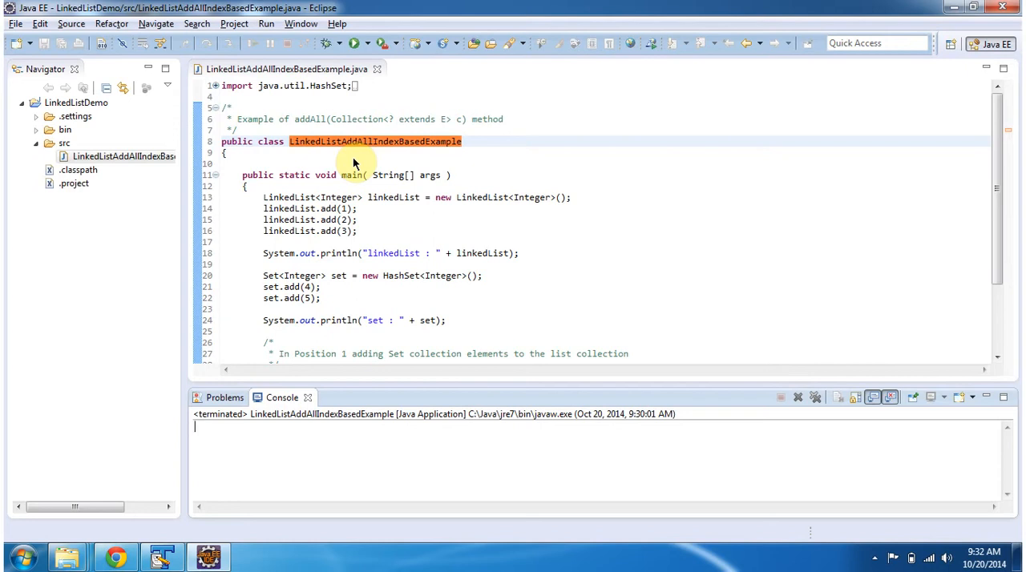
Step: Run LinkedListAddAllIndexBasedExample so the console prints [1, 2, 3], [4, 5] and [1, 4, 5, 2, 3]
click(357, 43)
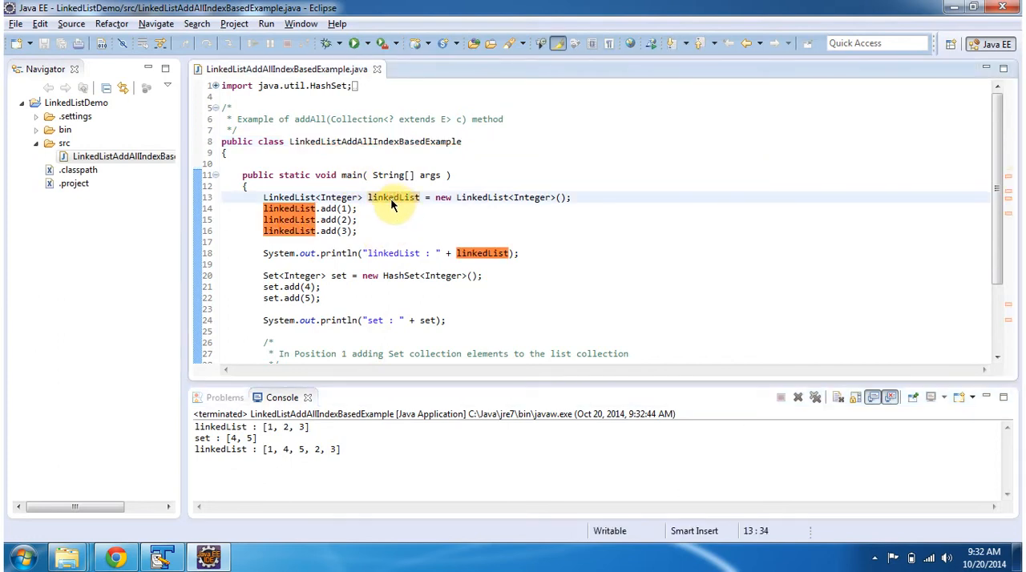
mouse_move(344, 231)
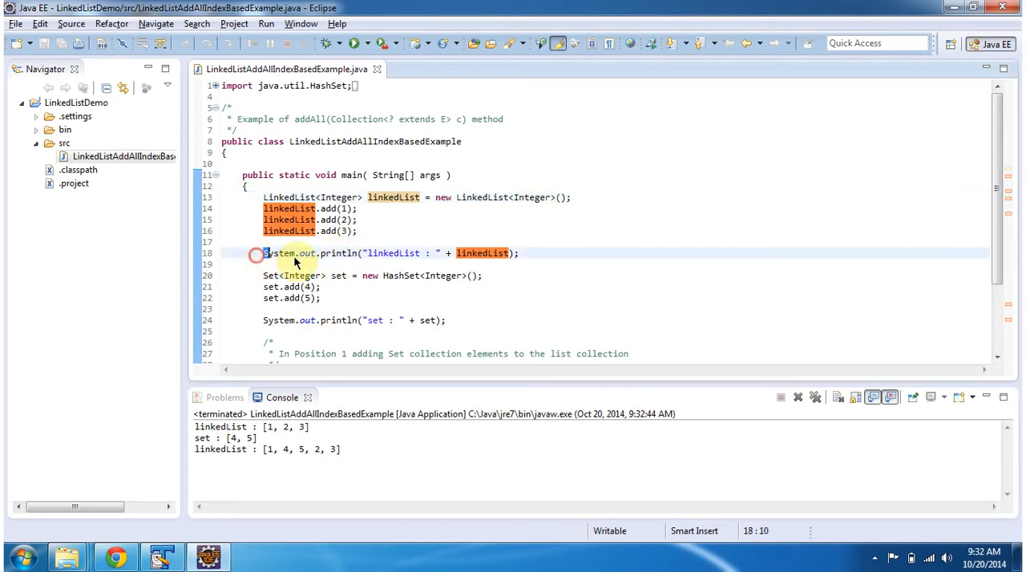
click(520, 254)
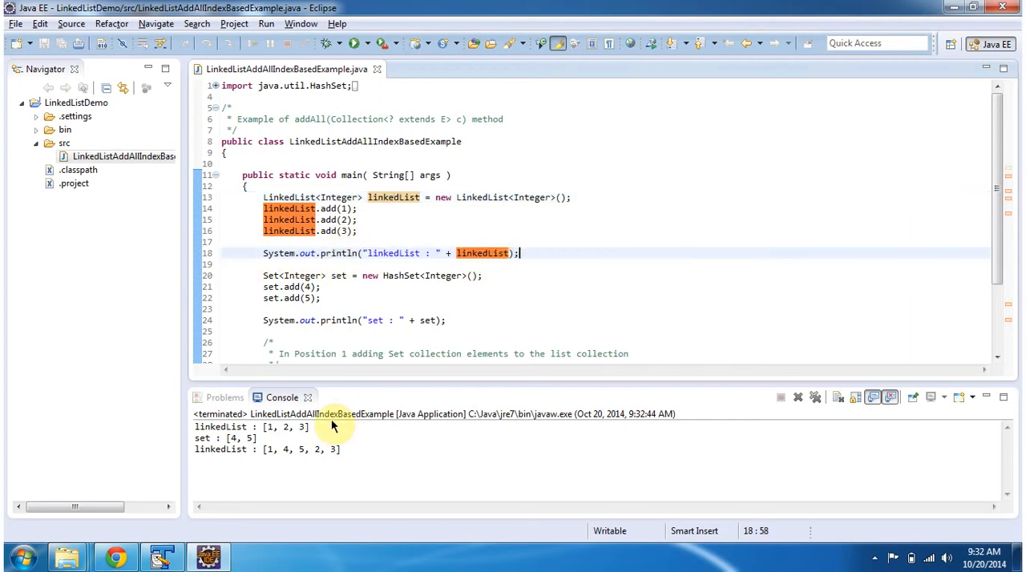
mouse_move(324, 434)
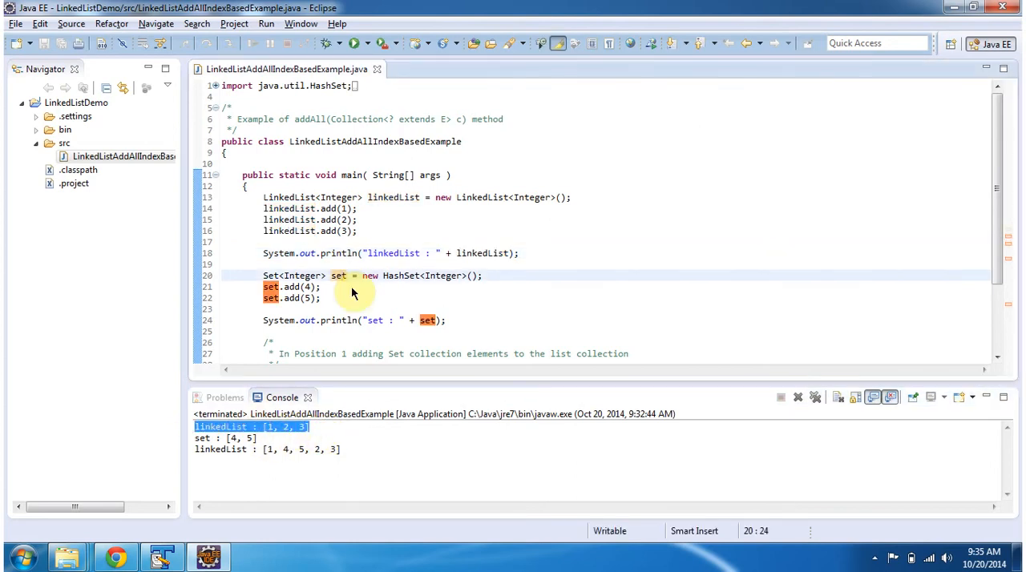
mouse_move(313, 308)
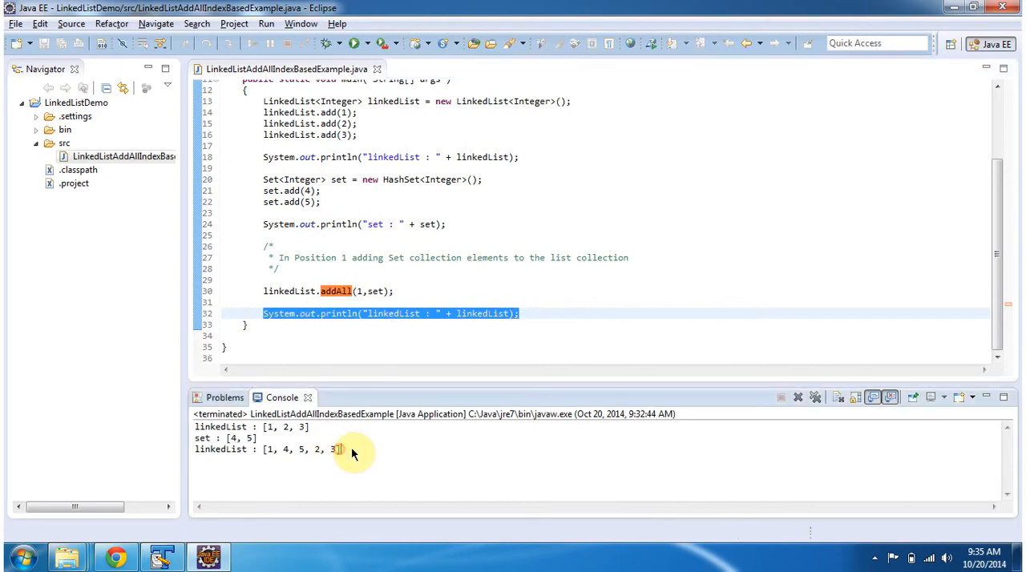
triple_click(266, 449)
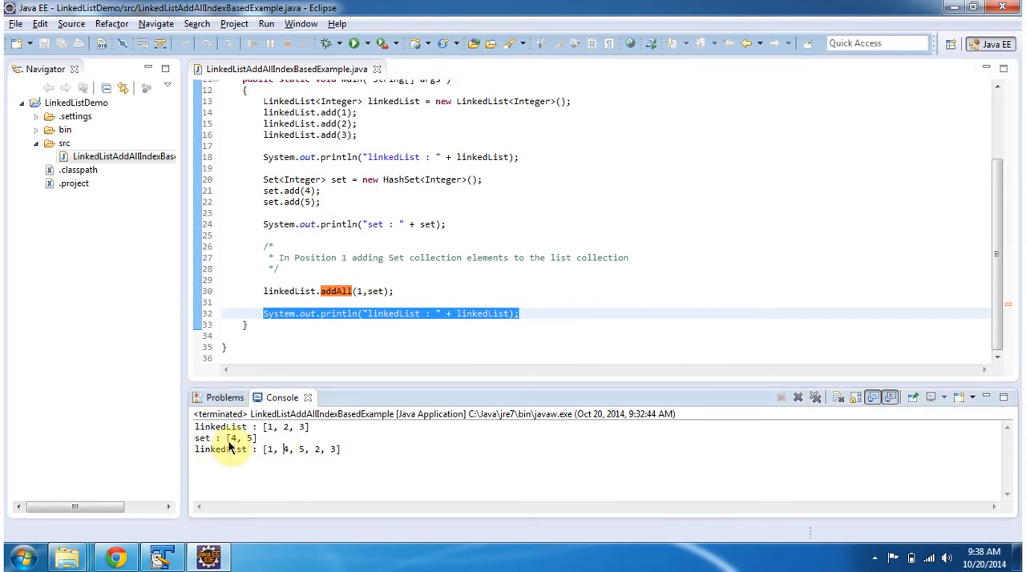
double_click(237, 440)
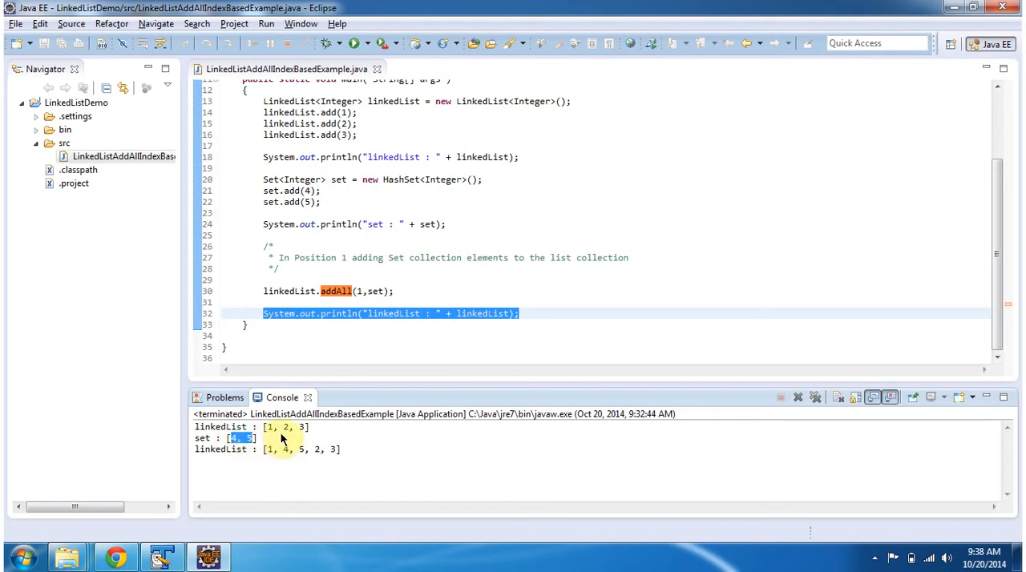
mouse_move(269, 431)
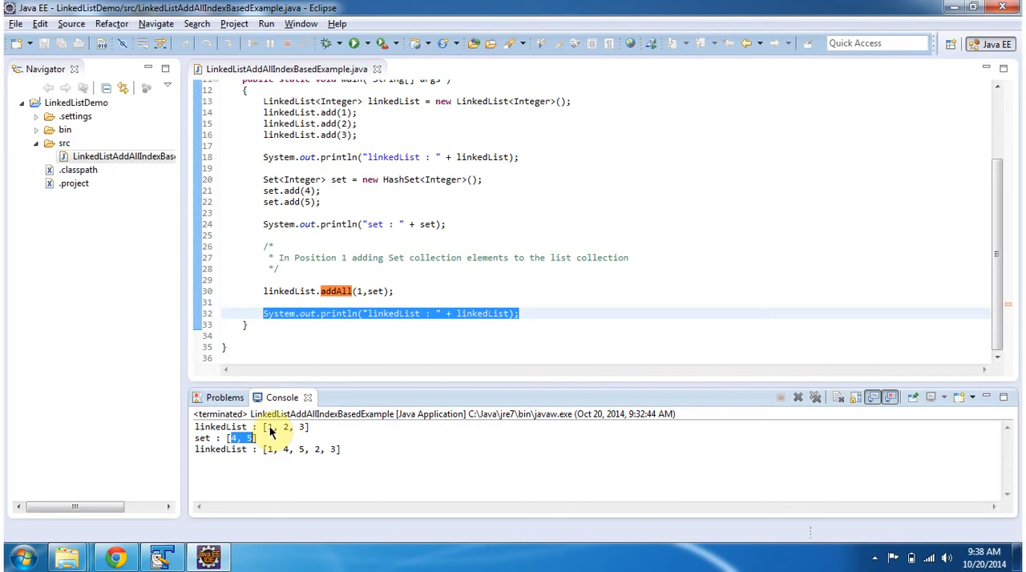